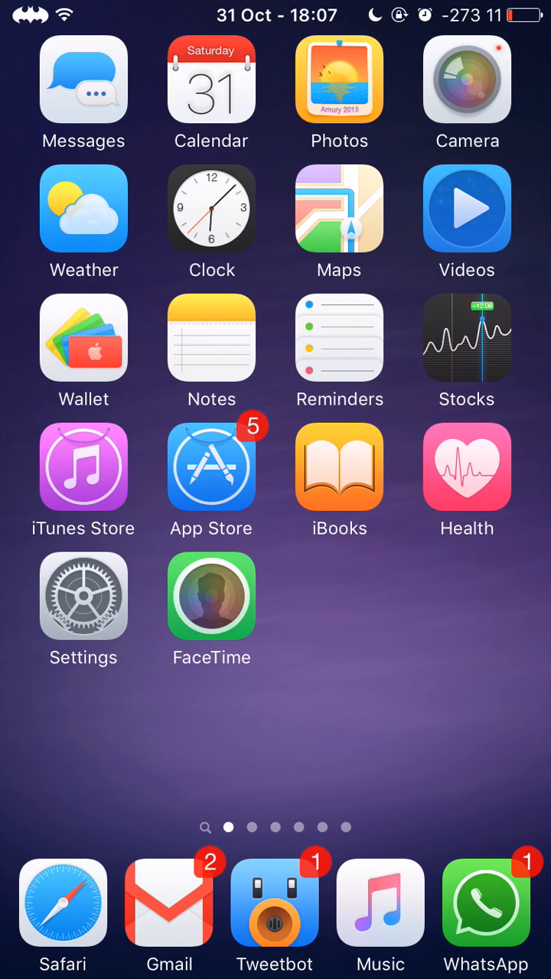
View London's clear 12° forecast in the Weather pop-up, then dismiss it.
scroll(left, 3)
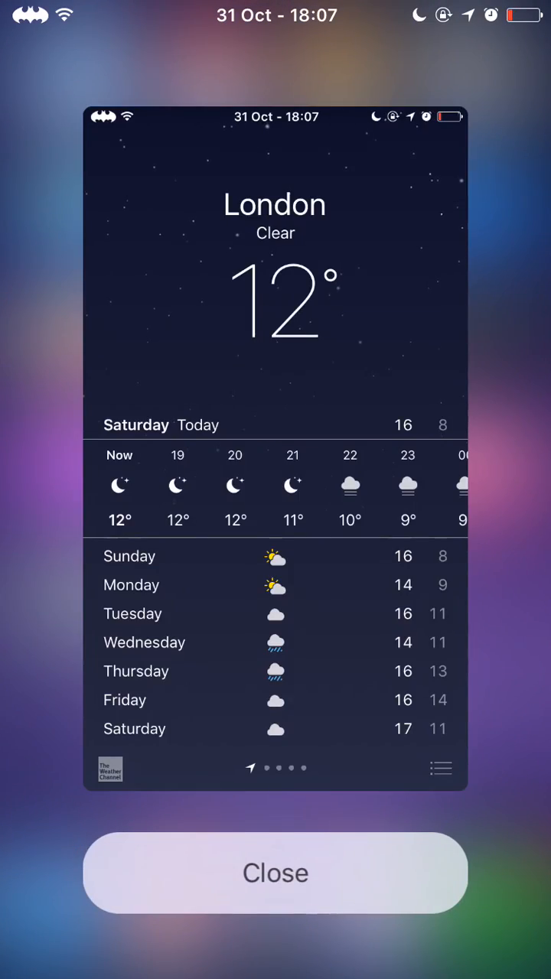
scroll(down, 3)
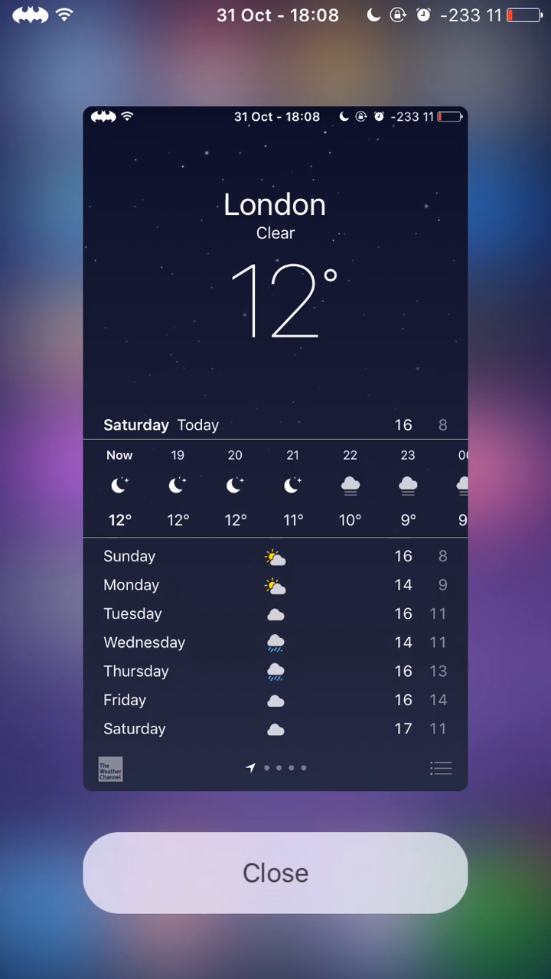
click(275, 873)
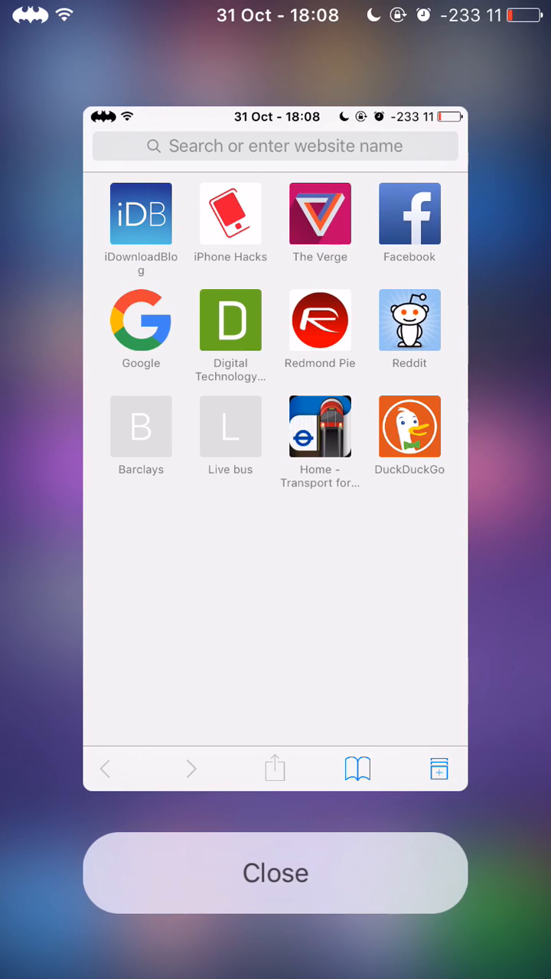
Load idownloadblog.com from the iDB favourite inside the Safari pop-up, then close it.
click(140, 214)
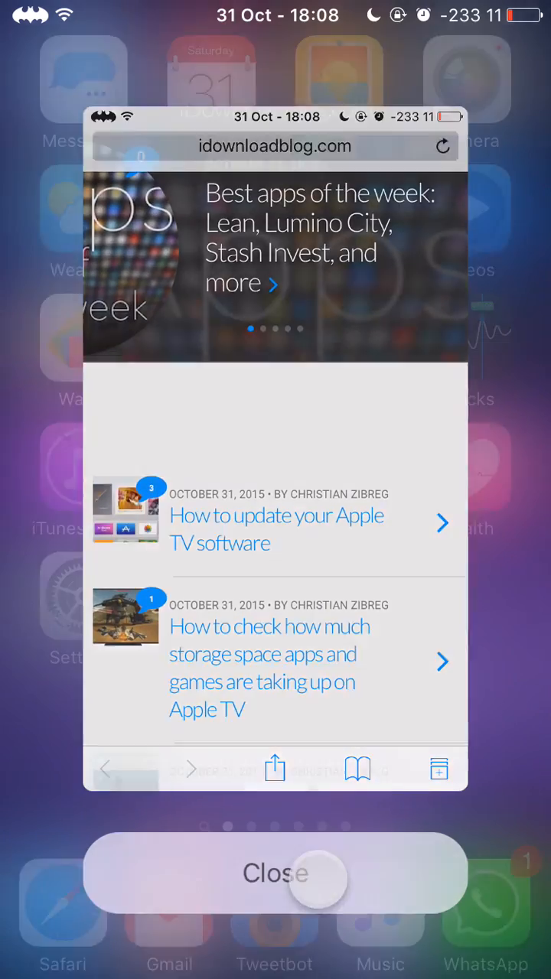
click(276, 872)
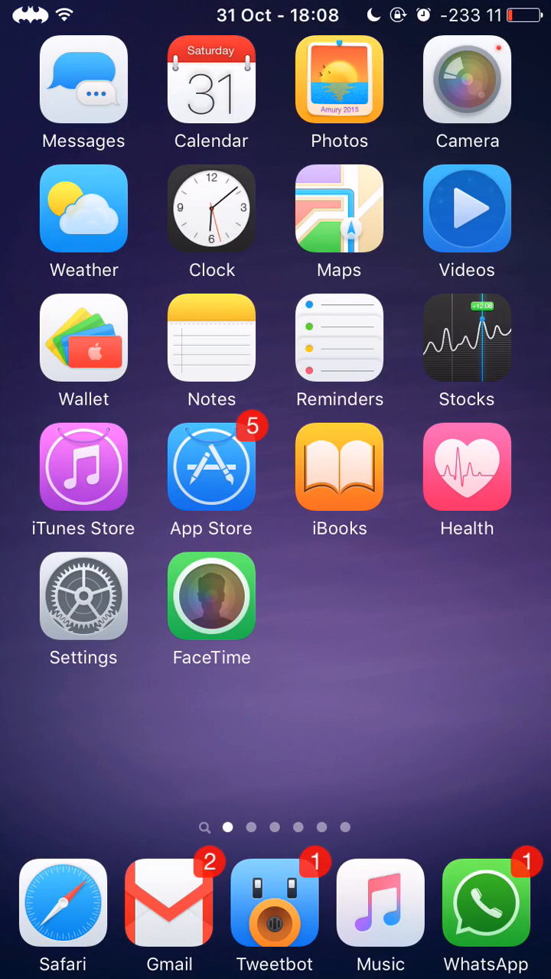
Browse the GIPHY app's details from Best New Apps in the App Store pop-up, return to Featured, then close it.
click(211, 467)
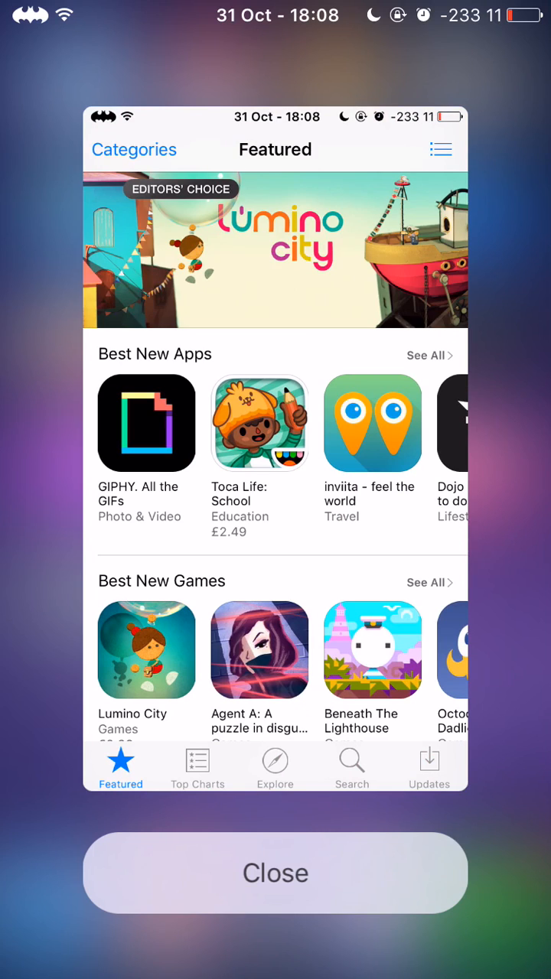
click(147, 423)
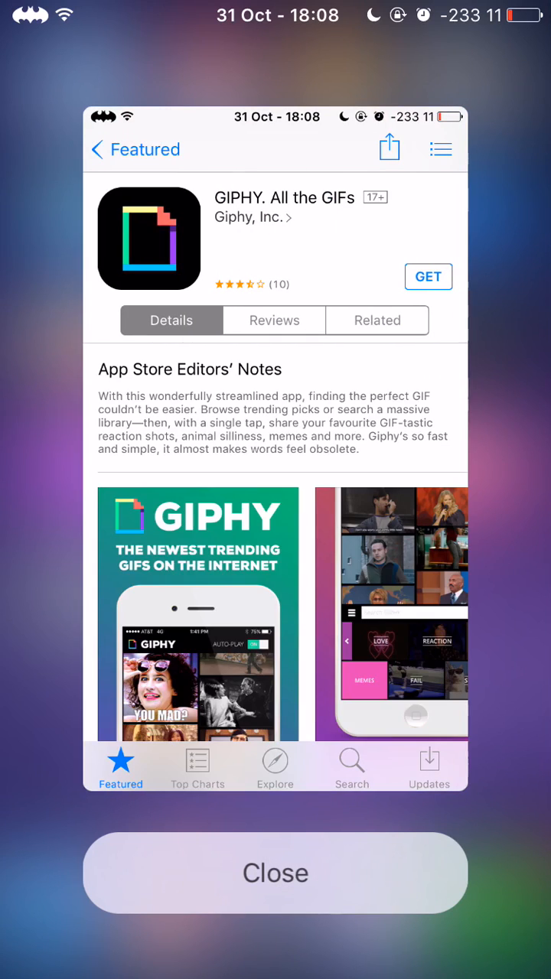
scroll(down, 3)
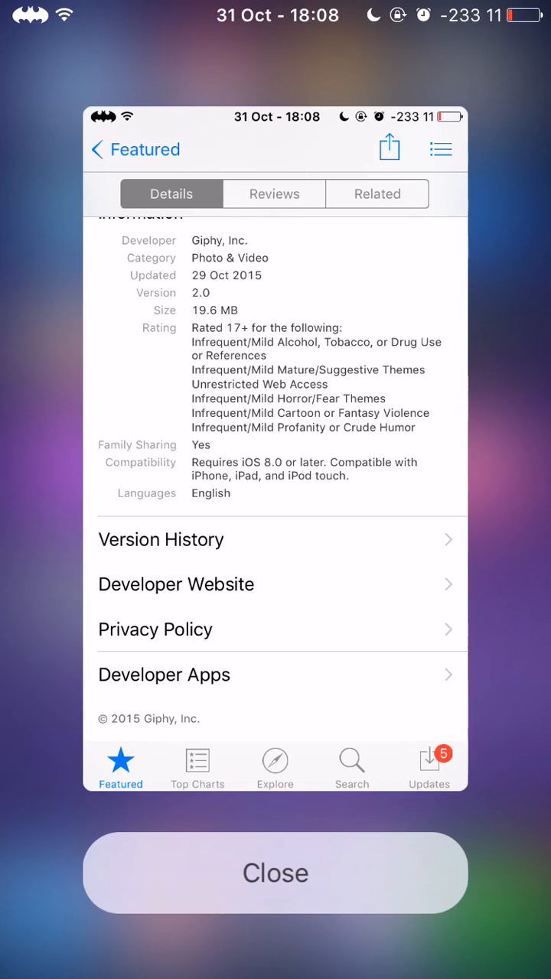
scroll(down, 3)
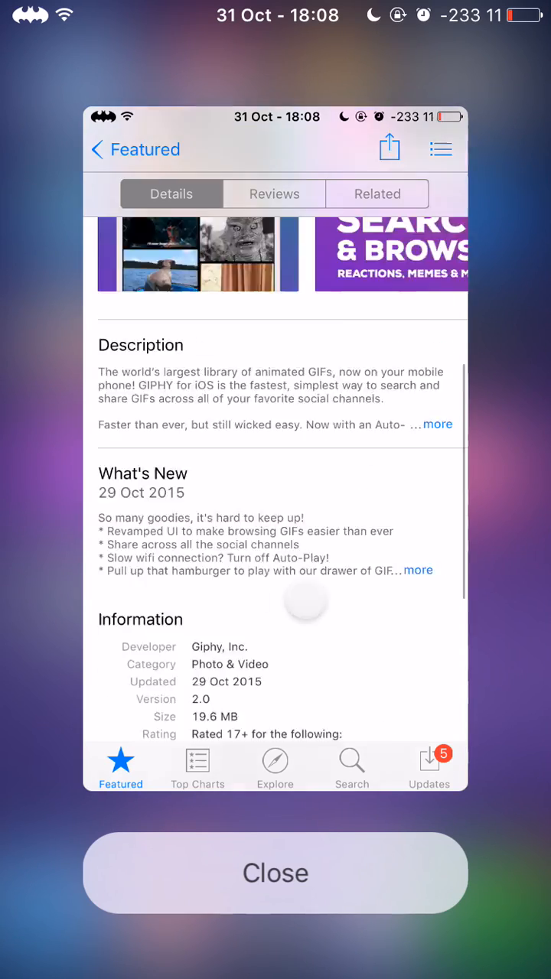
click(98, 149)
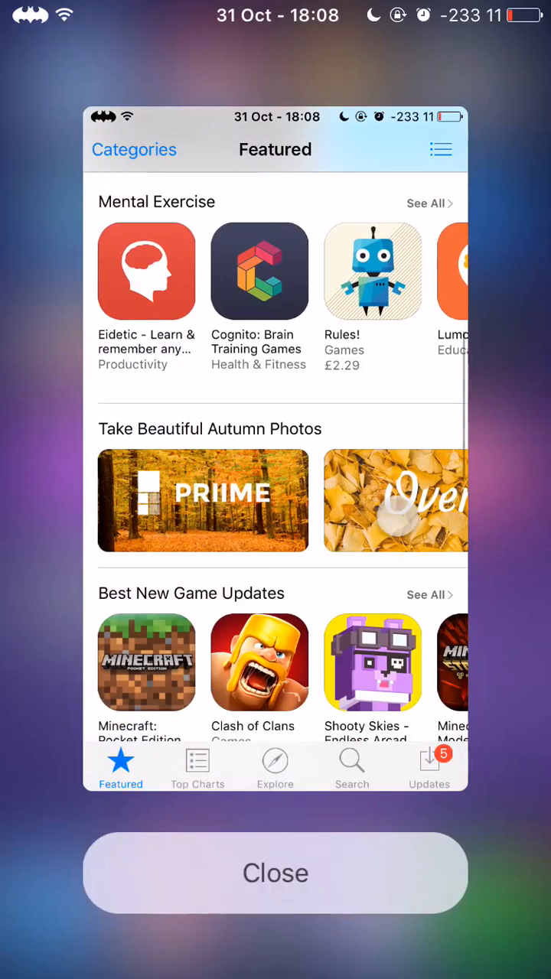
click(275, 873)
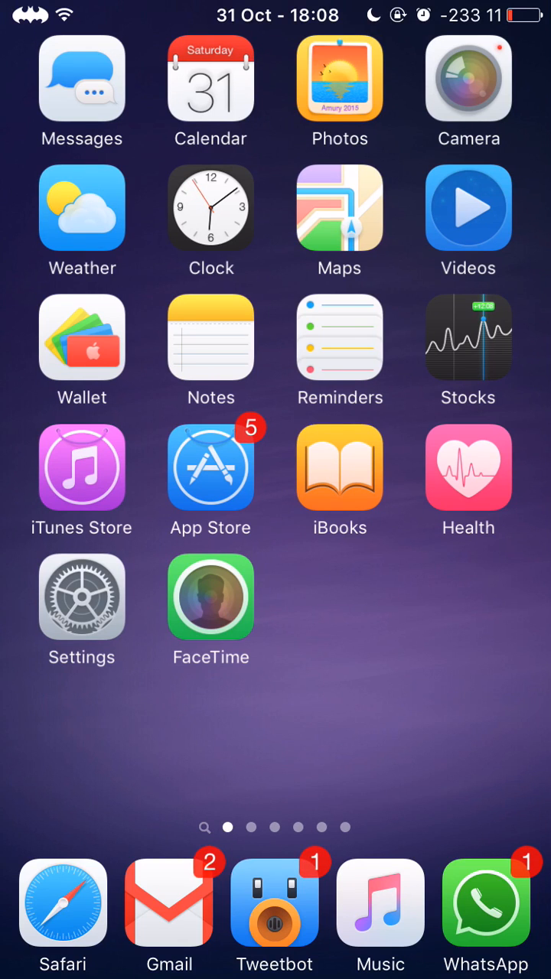
Show the main Settings list in a pop-up over the home screen, then close it.
scroll(left, 3)
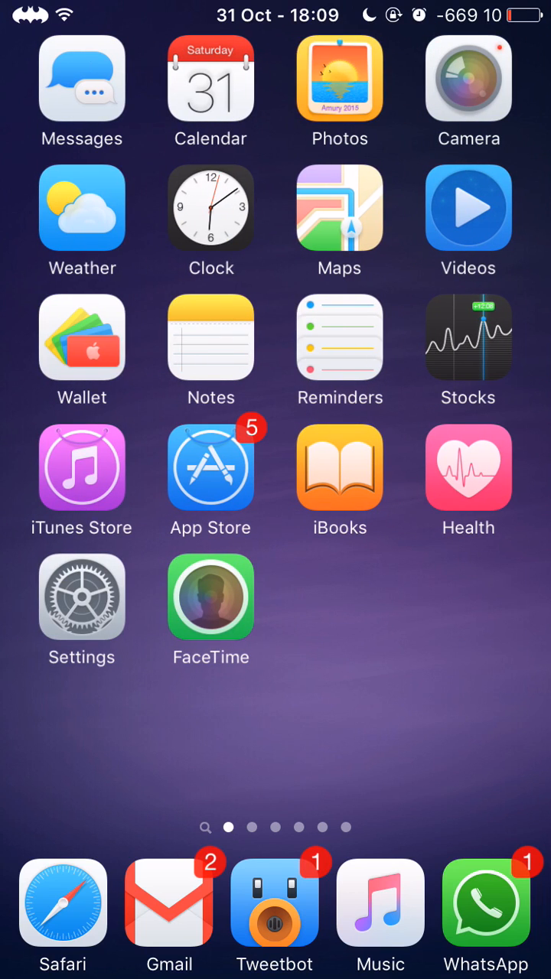
click(82, 597)
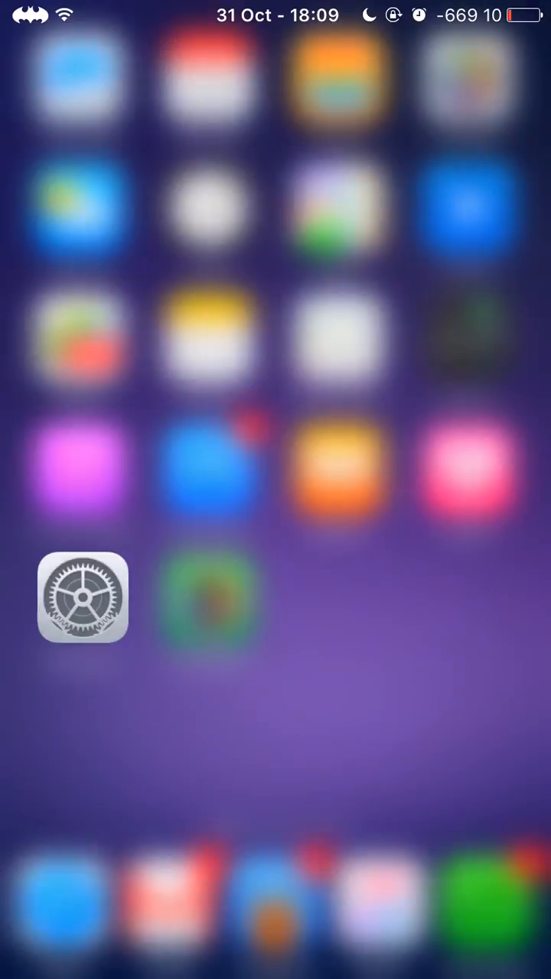
click(83, 598)
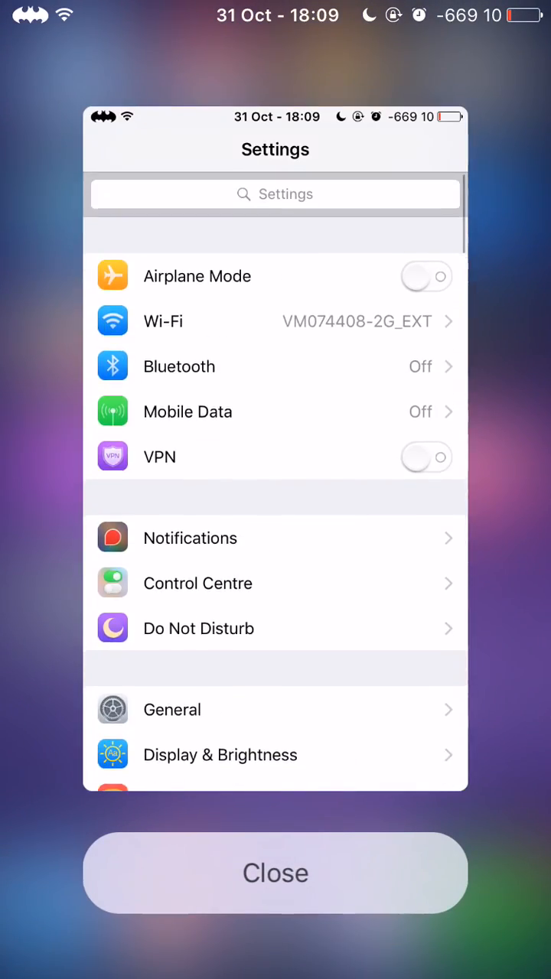
click(275, 872)
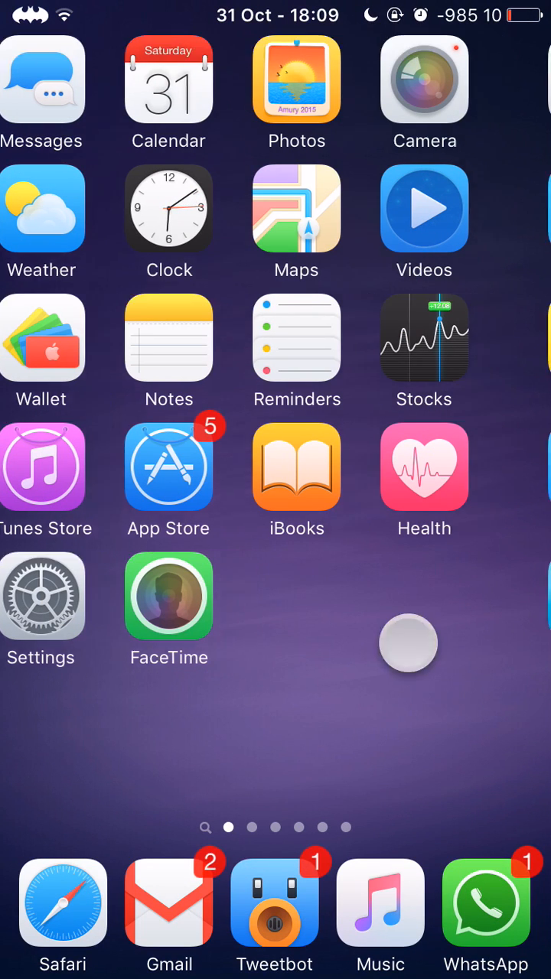
Show the Popcorn package details, version 1.0-3, in a Cydia pop-up and scroll its description.
scroll(left, 3)
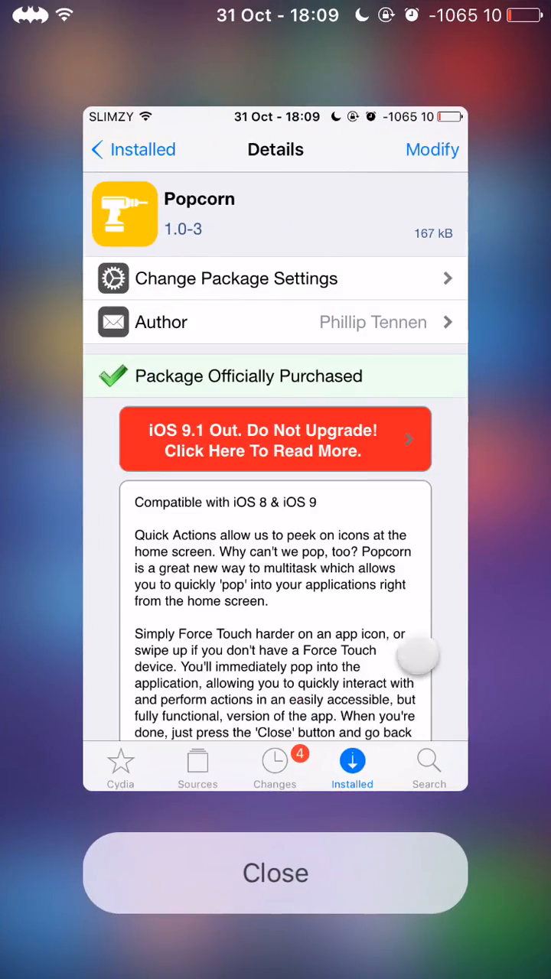
scroll(down, 3)
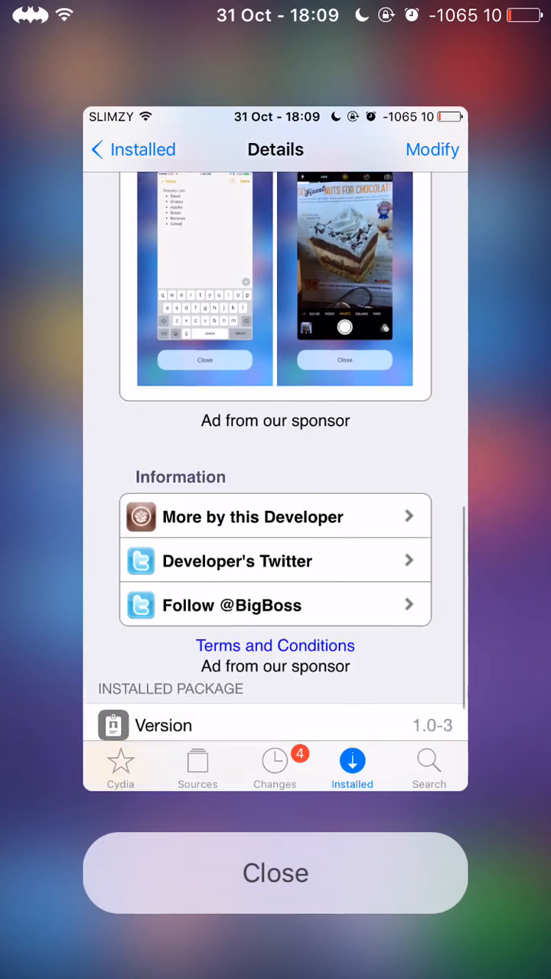